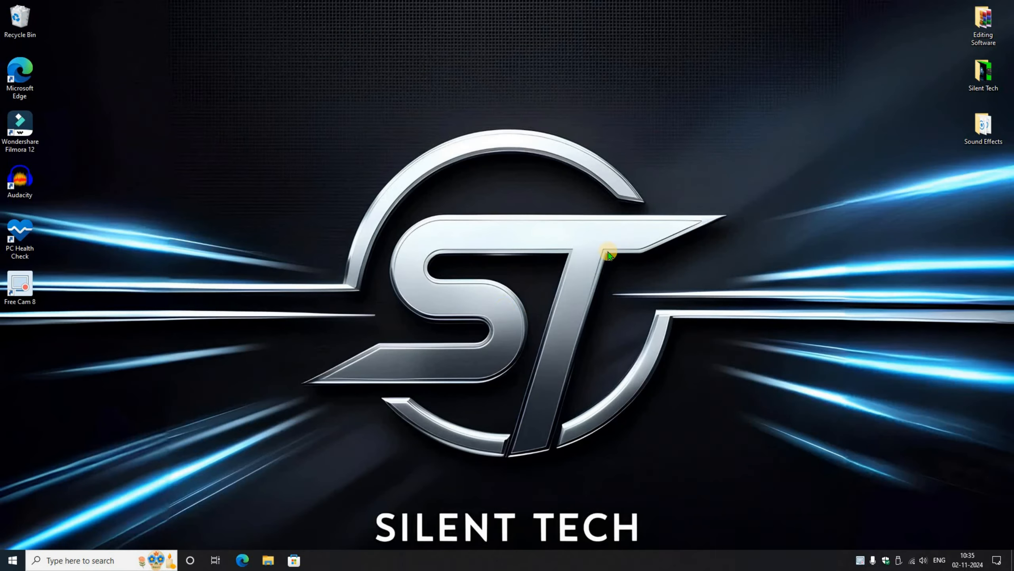
mouse_move(485, 302)
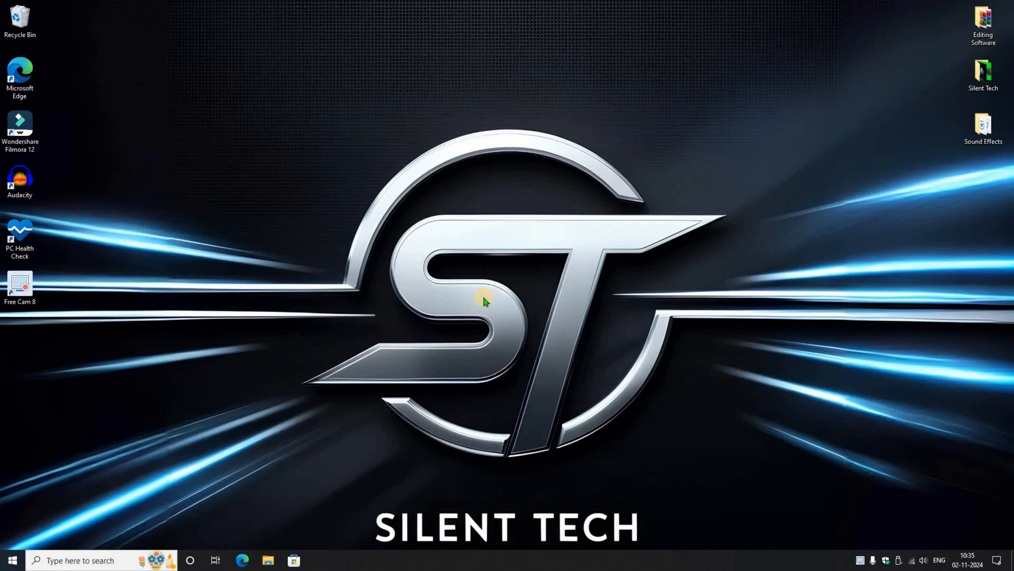
- Launch an administrator Command Prompt from Start search
left_click(11, 560)
type("cmd")
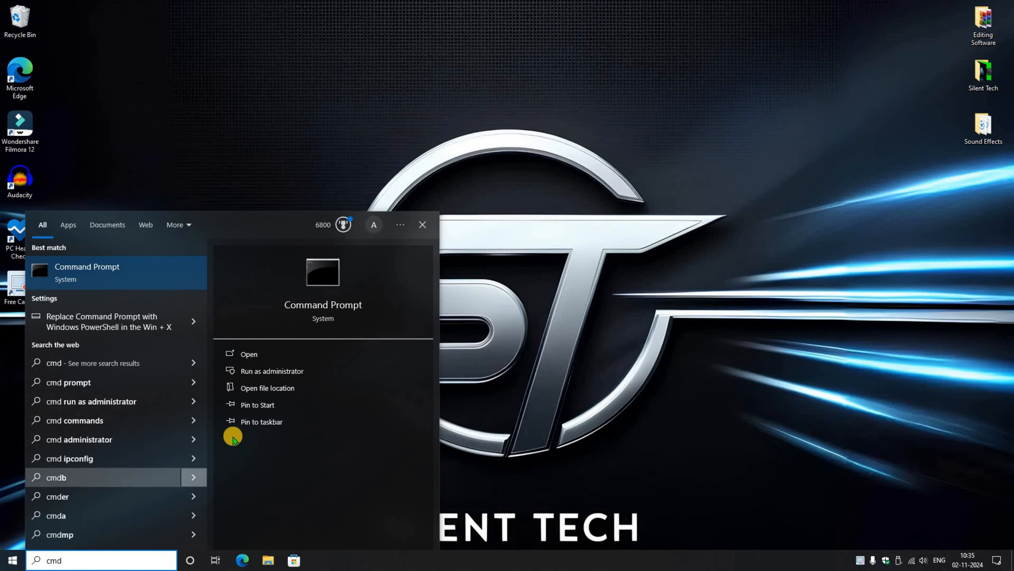
left_click(248, 354)
type("dism /")
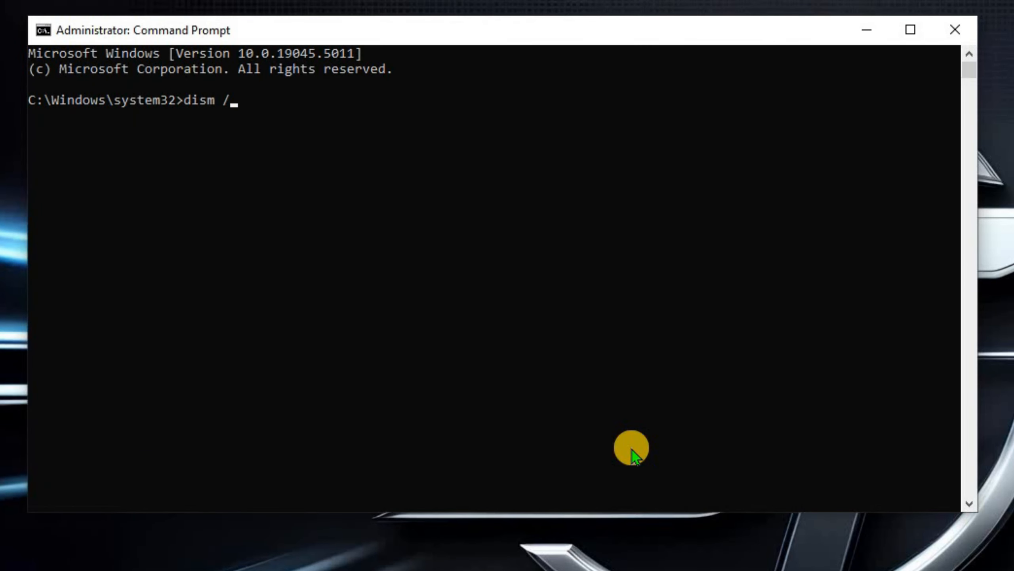
- Run 'dism /online /get-intl' and select the en-US default system UI language value
type("online /get")
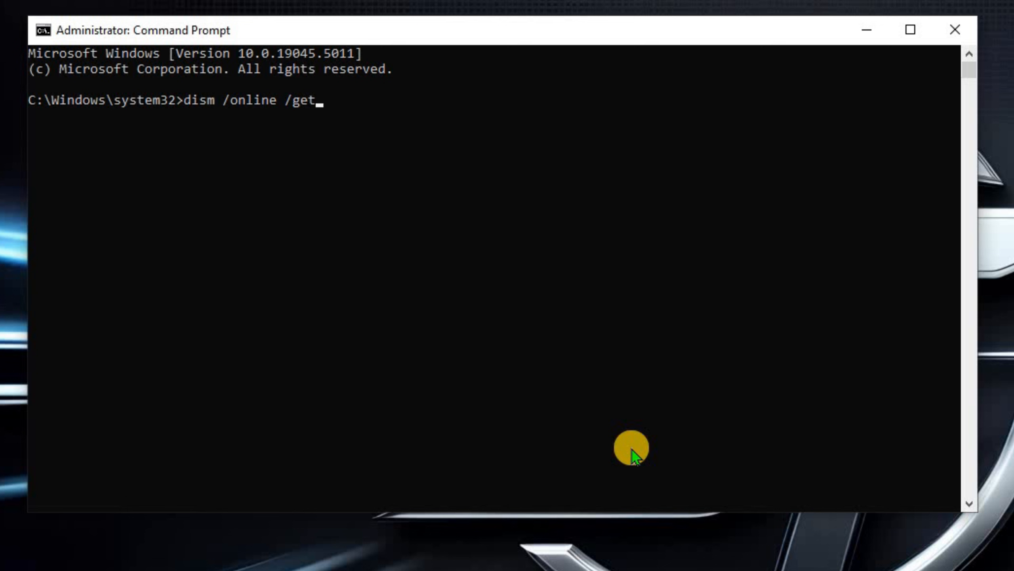
type("-intl")
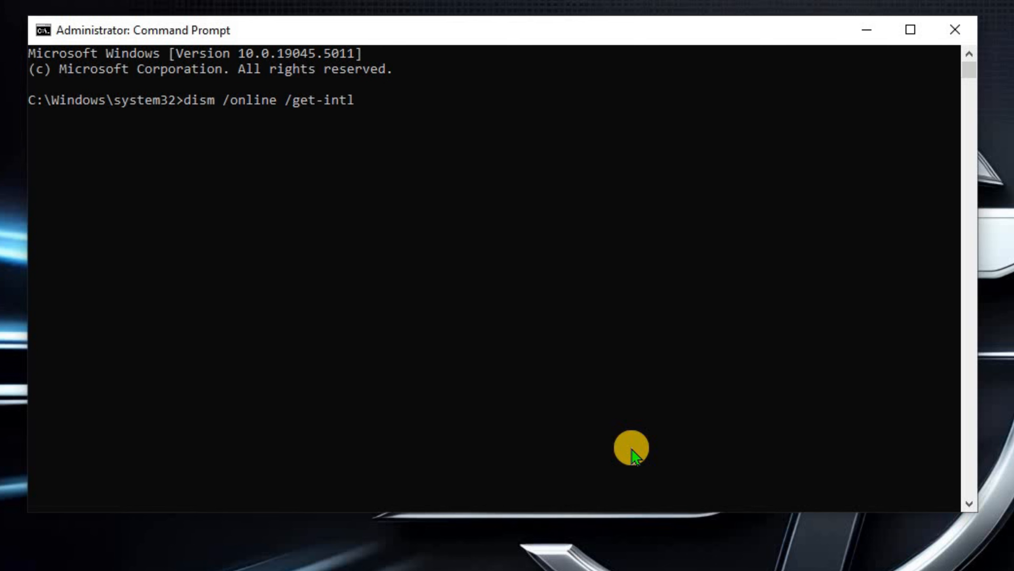
key("Return")
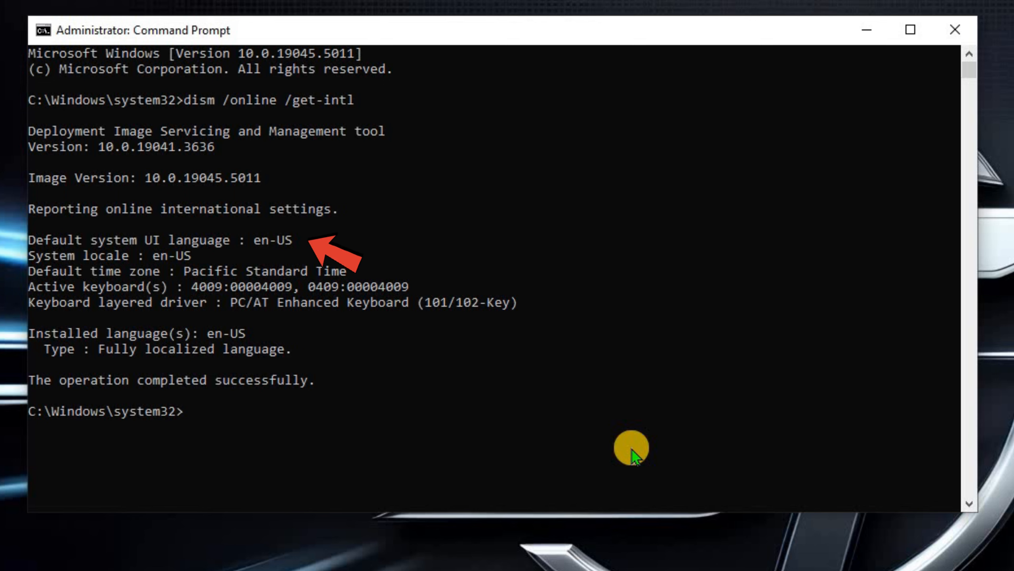
mouse_move(301, 246)
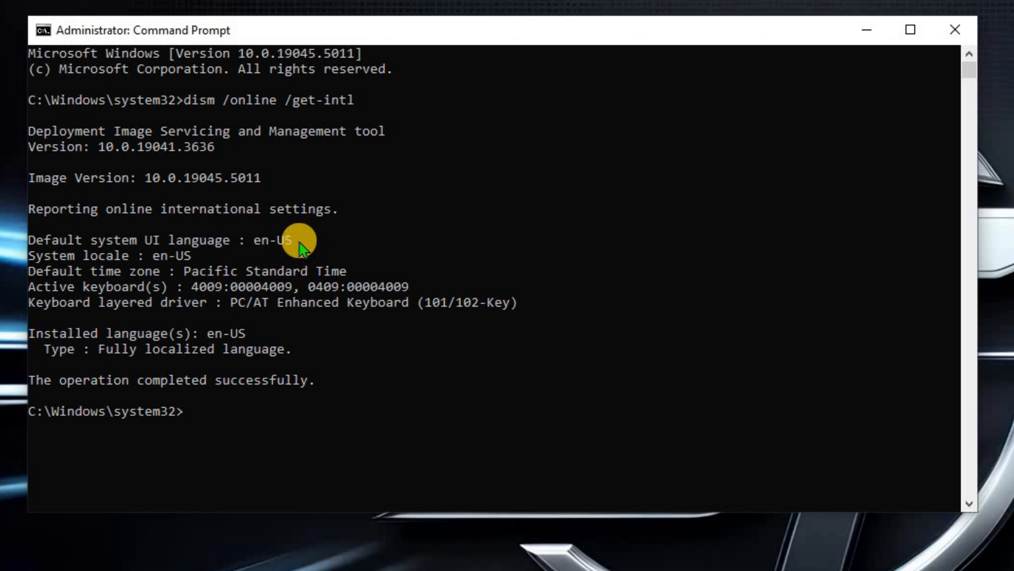
double_click(273, 240)
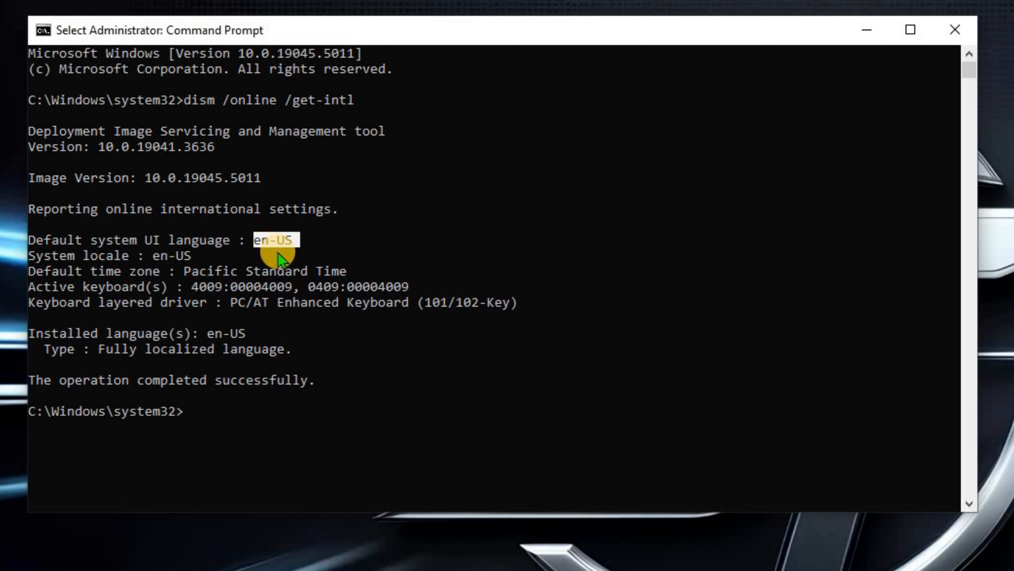
left_click(911, 30)
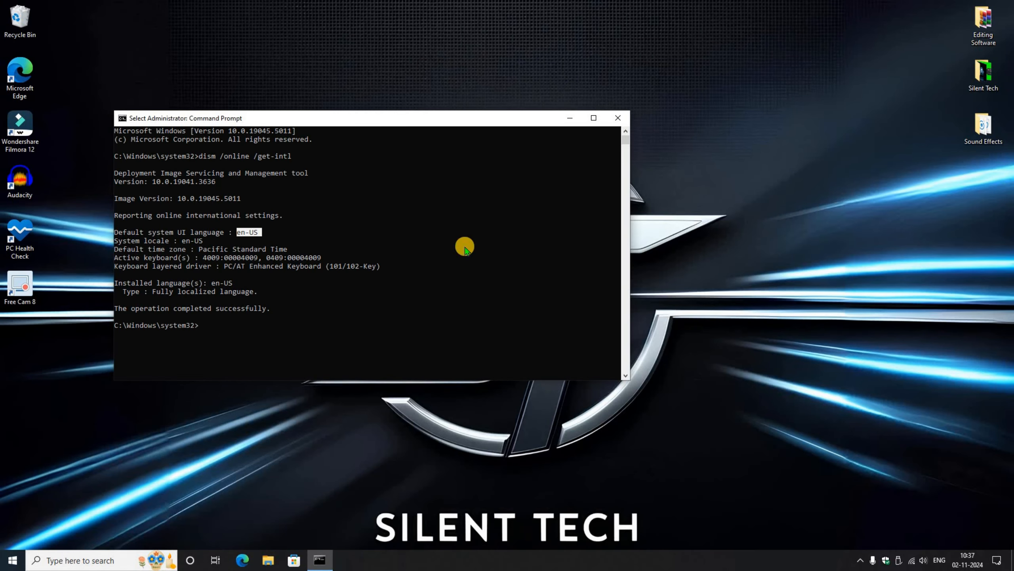
- Search 'microsoft software' in Edge and reach the Download Windows 11 page
left_click(242, 560)
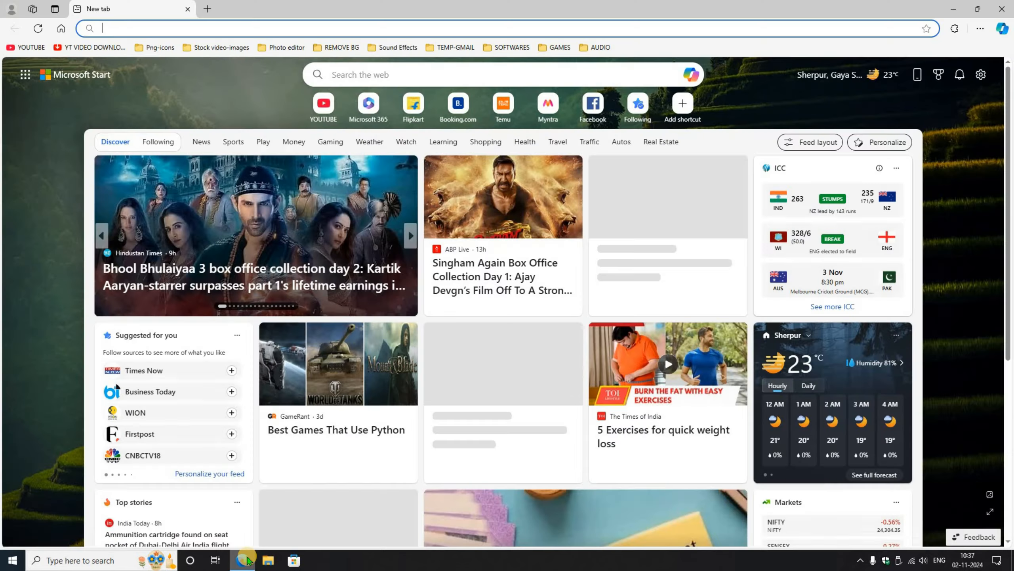
type("microsoft software")
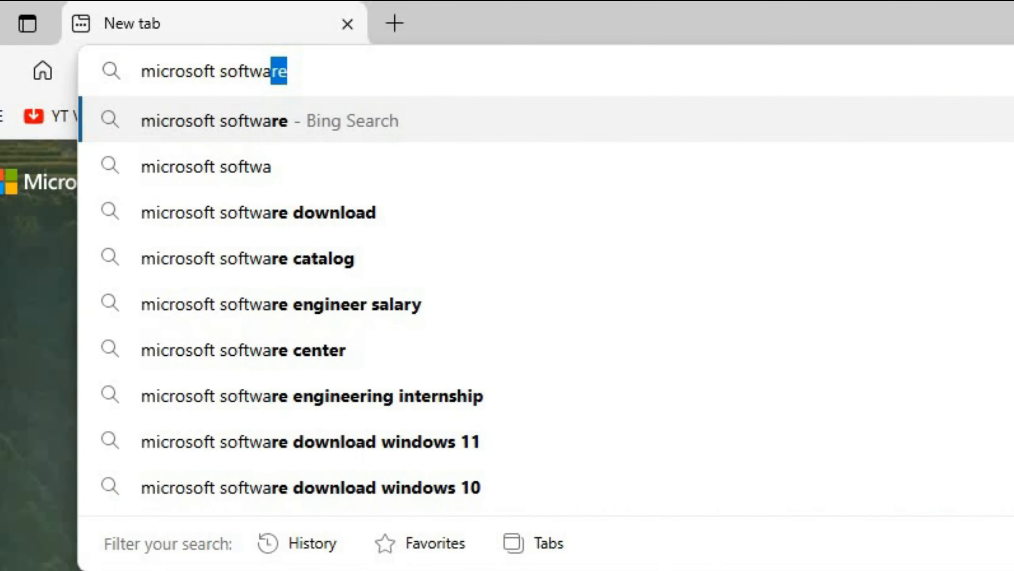
left_click(311, 442)
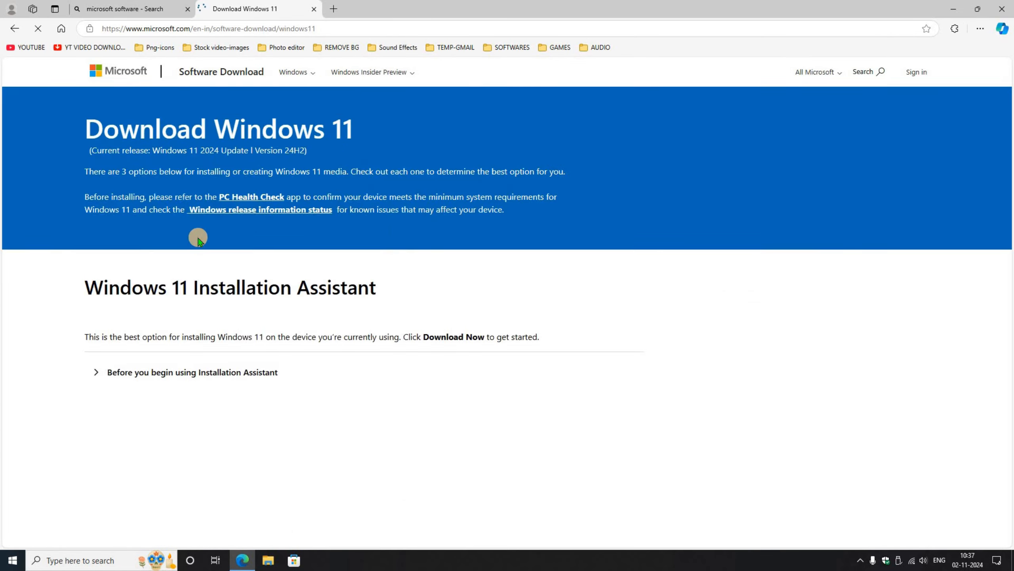
scroll("down", 3)
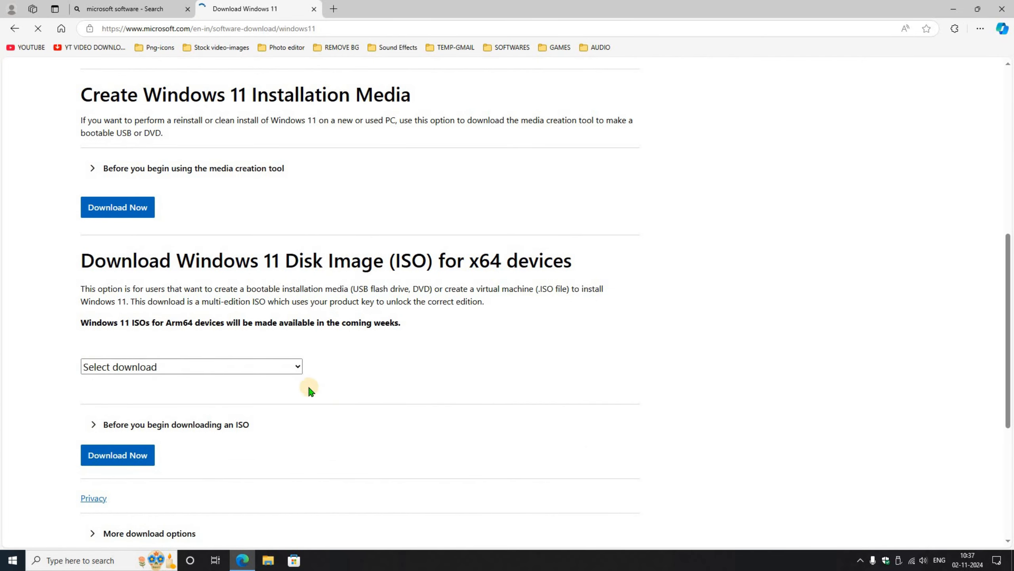
- Choose the Windows 11 multi-edition x64 ISO with English (United States) as product language
left_click(191, 366)
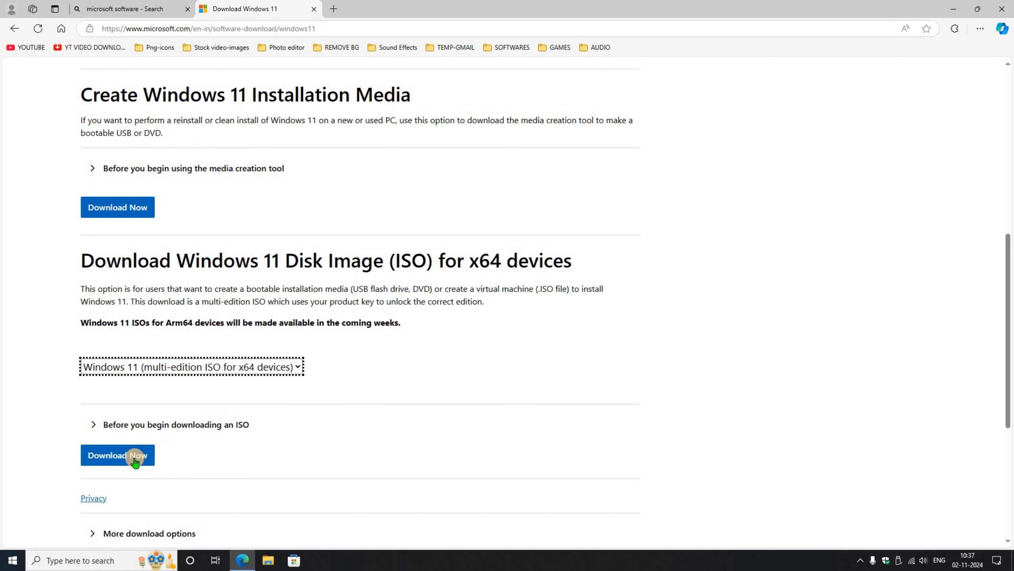
left_click(117, 455)
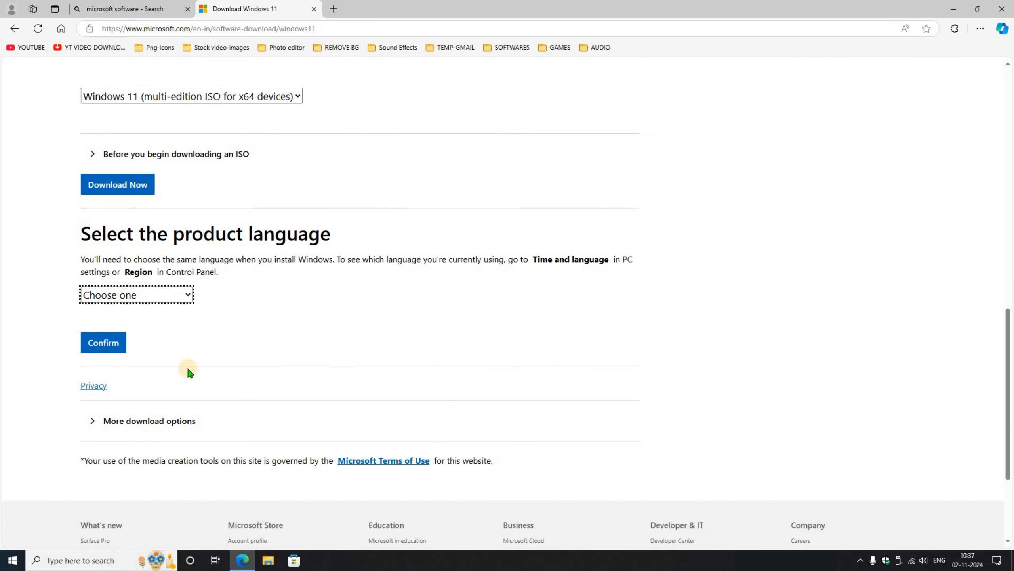
left_click(136, 294)
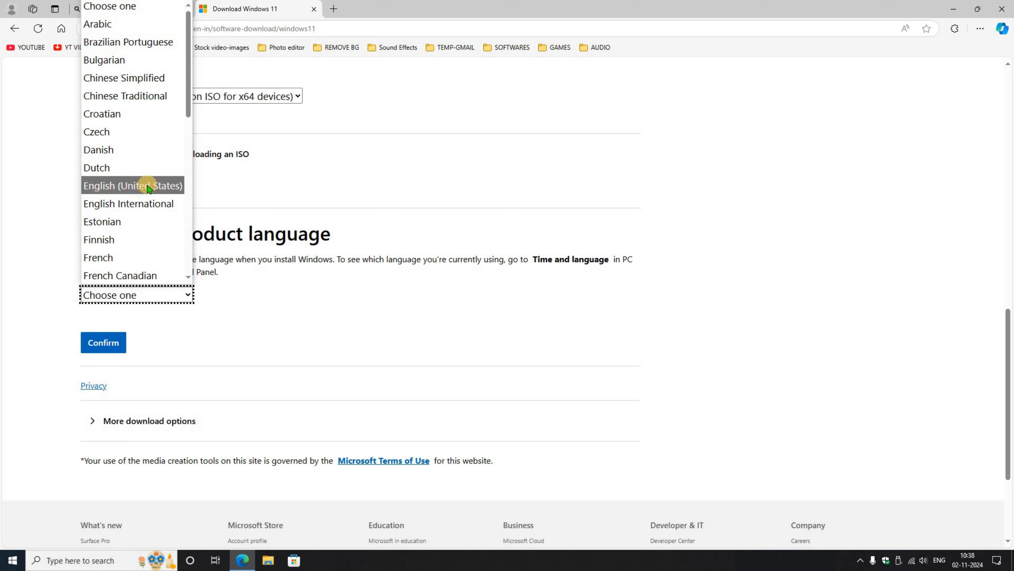
left_click(132, 185)
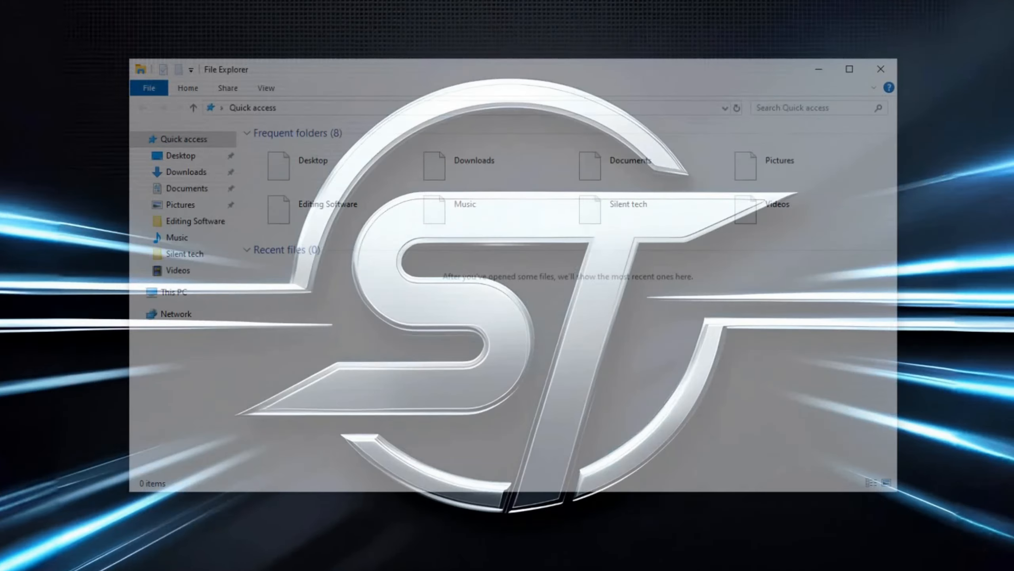
- Extract the Windows 11 ISO into a Win11_24H2_English_x64 folder in Downloads and enter it
left_click(186, 171)
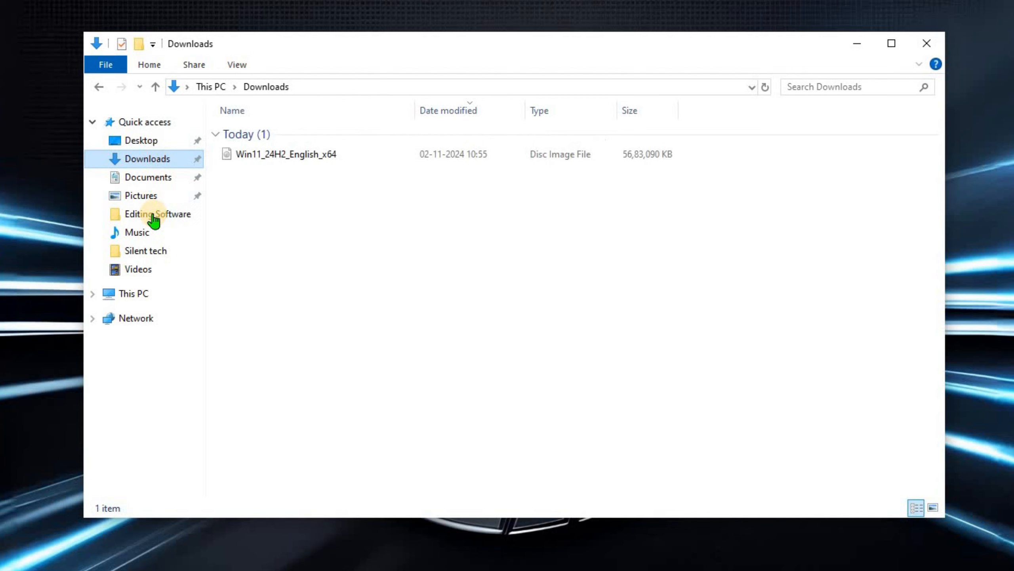
right_click(285, 153)
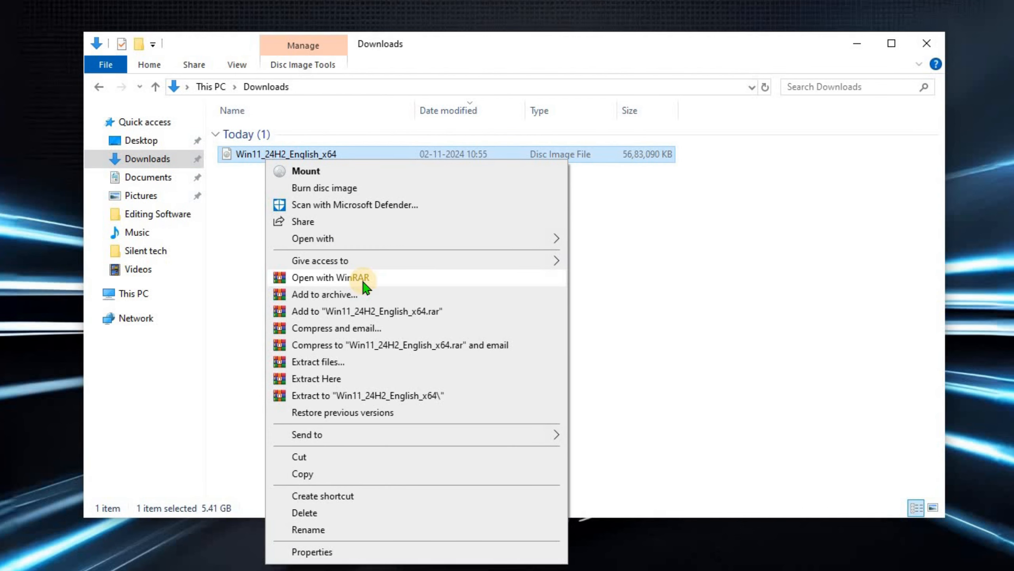
left_click(318, 362)
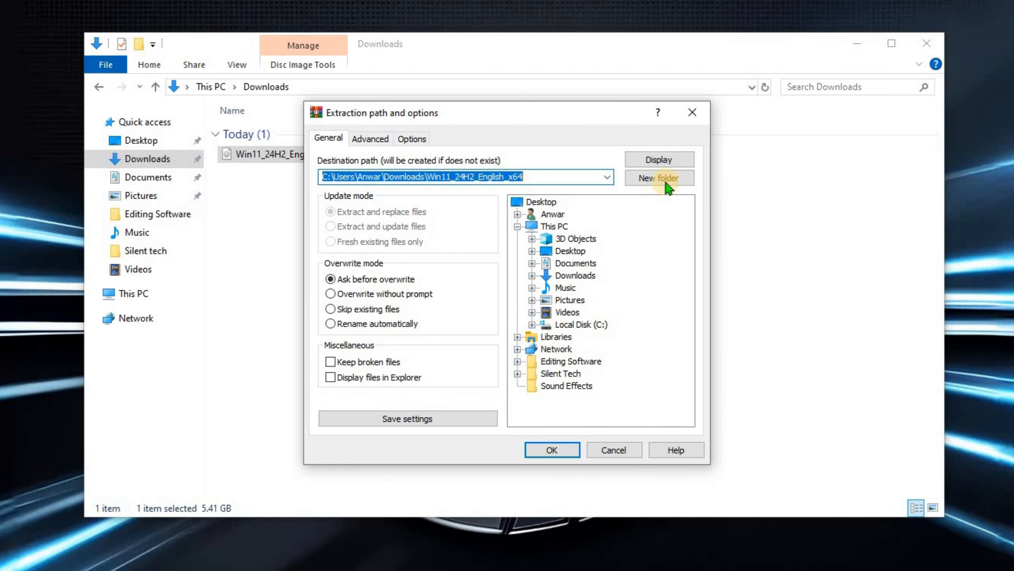
left_click(552, 450)
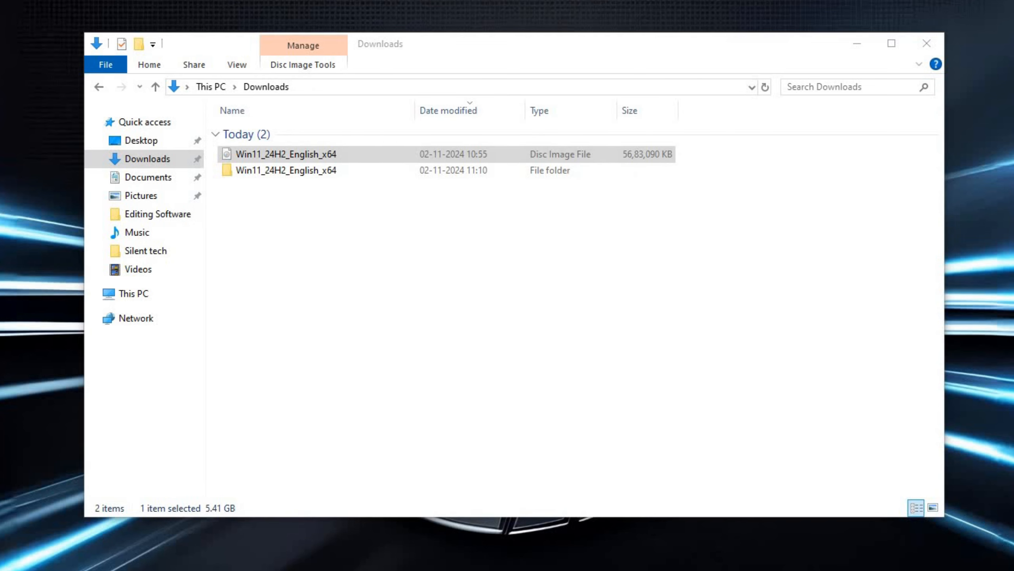
mouse_move(349, 324)
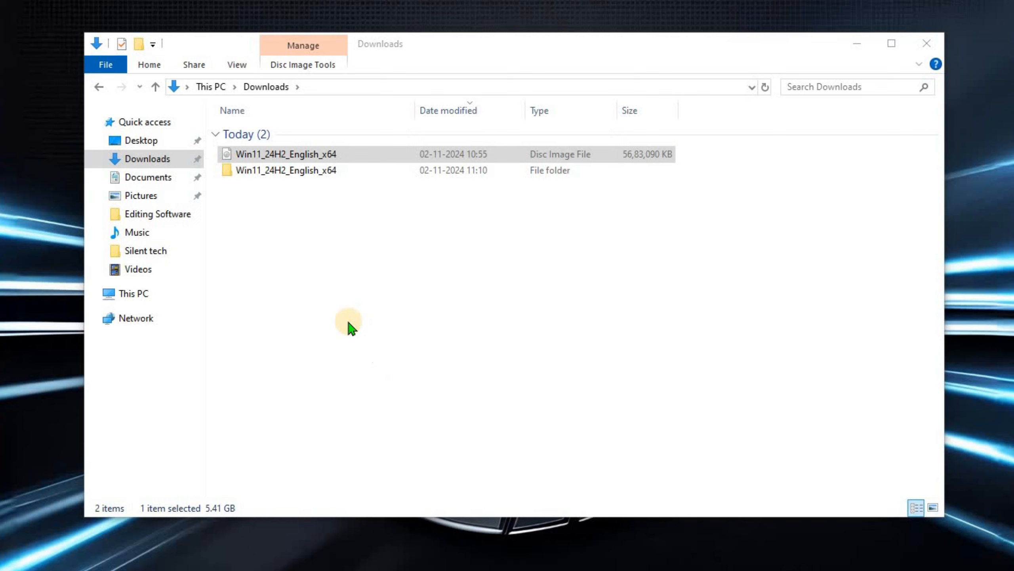
double_click(287, 171)
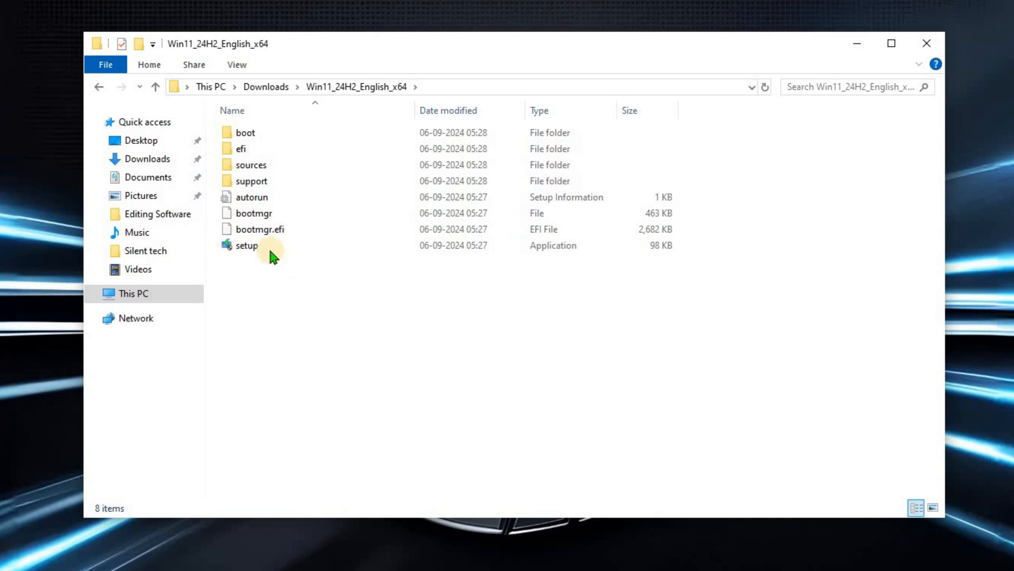
- Launch setup from the extracted files and cancel after the TPM 2.0 requirements failure
double_click(247, 245)
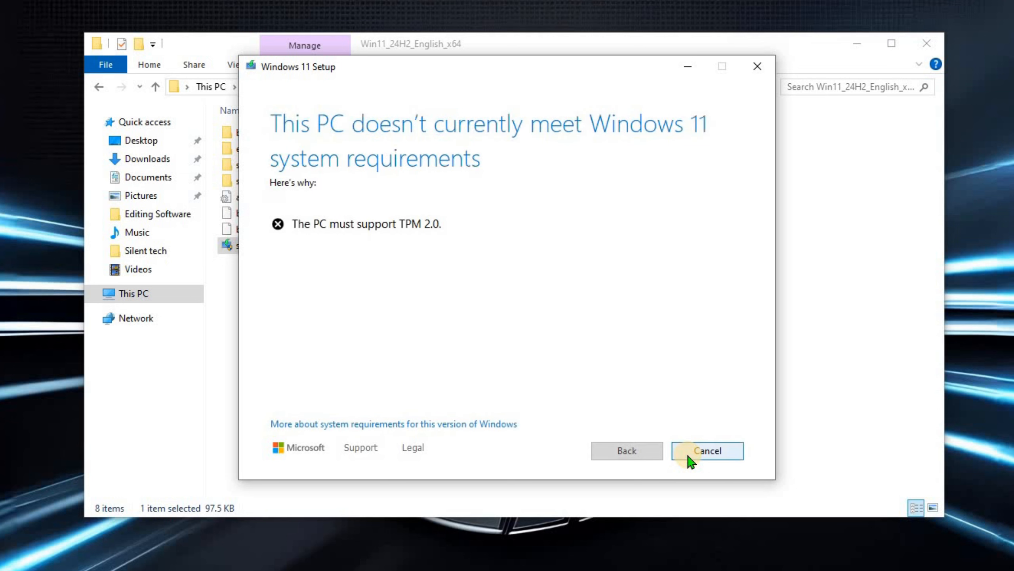
mouse_move(660, 456)
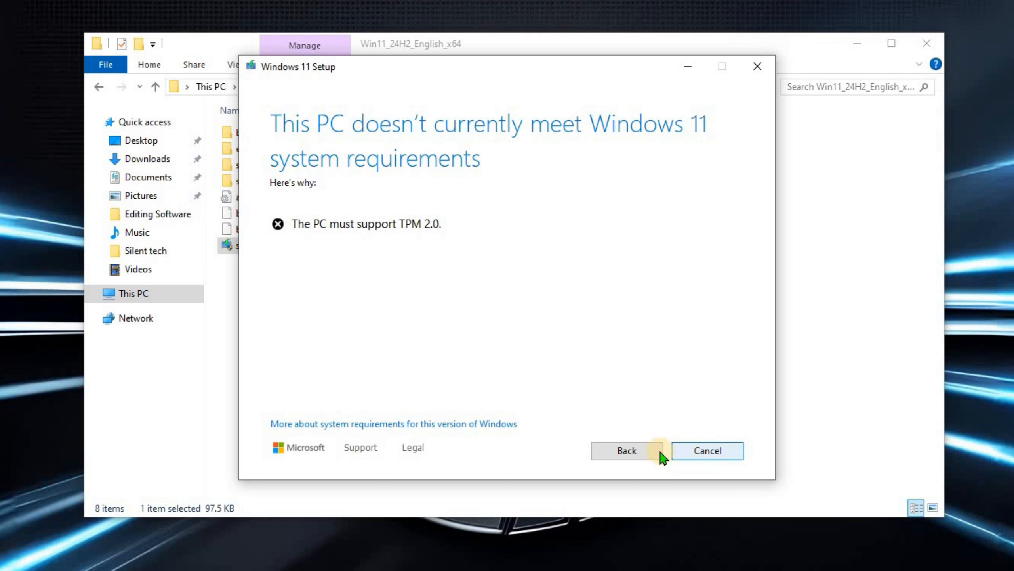
mouse_move(698, 146)
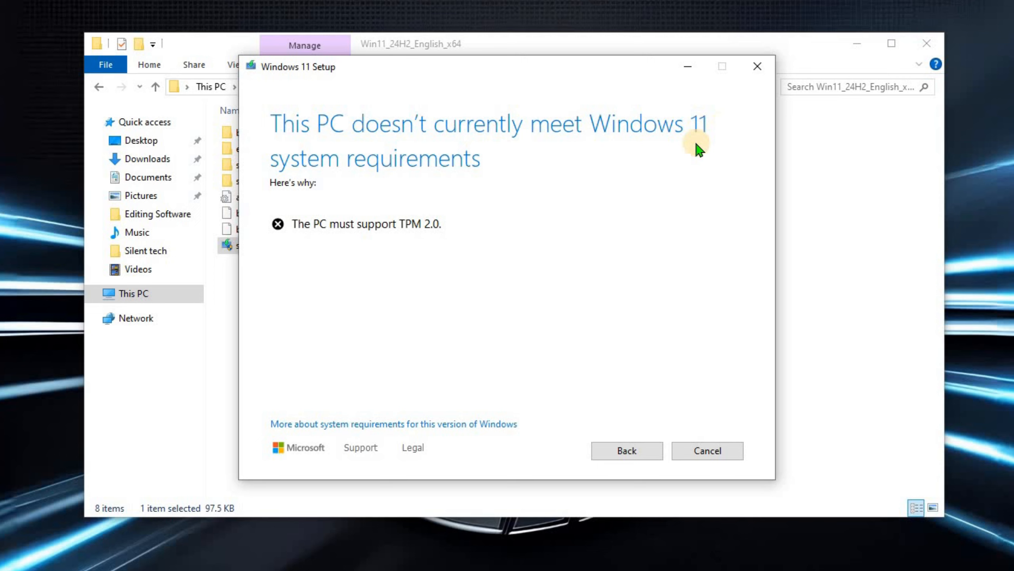
mouse_move(484, 252)
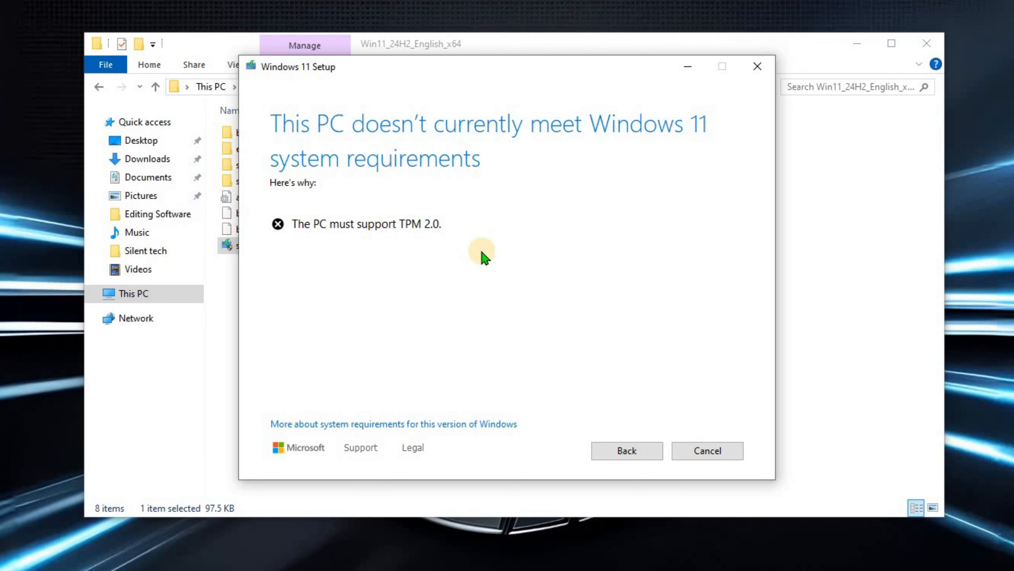
left_click(706, 451)
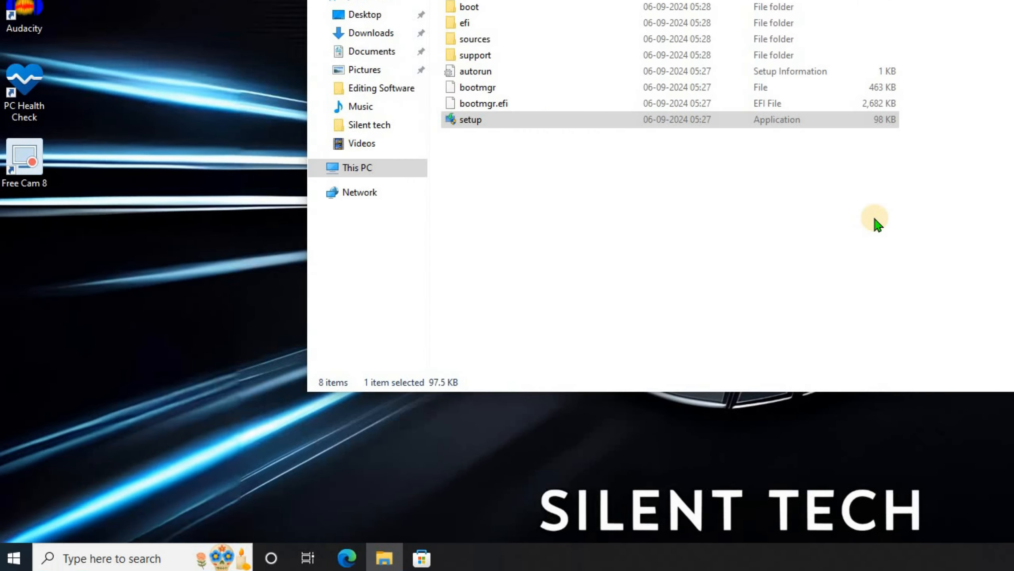
- Start an administrator Command Prompt and move up toward the C:\ root with 'cd..'
type("cmd")
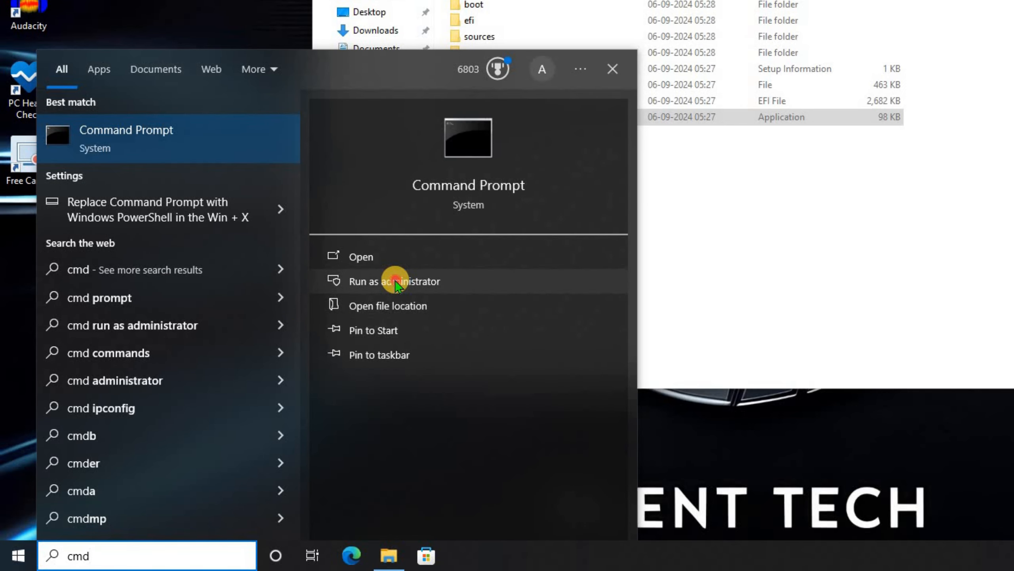
left_click(394, 280)
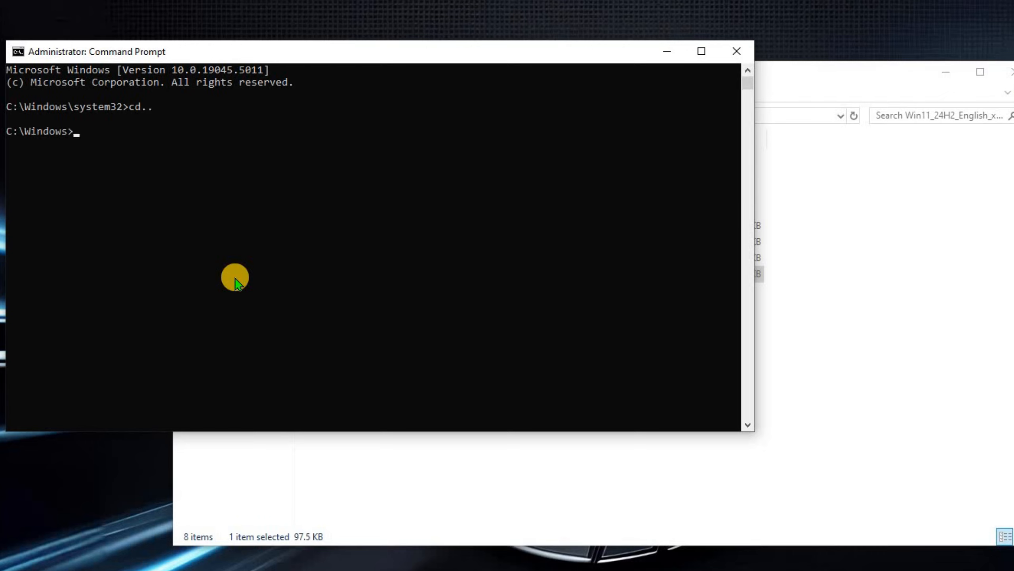
type("cd..")
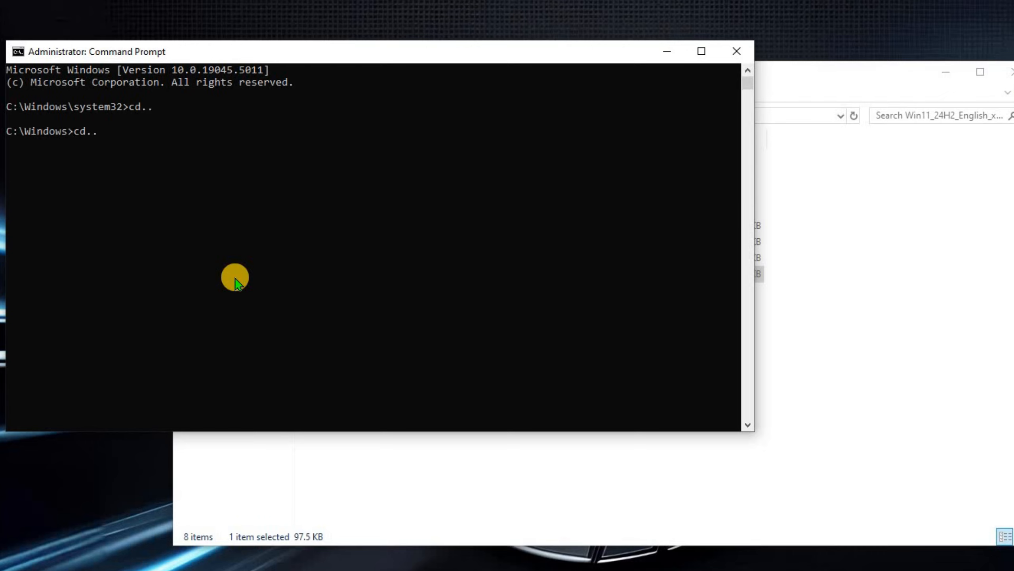
key("Return")
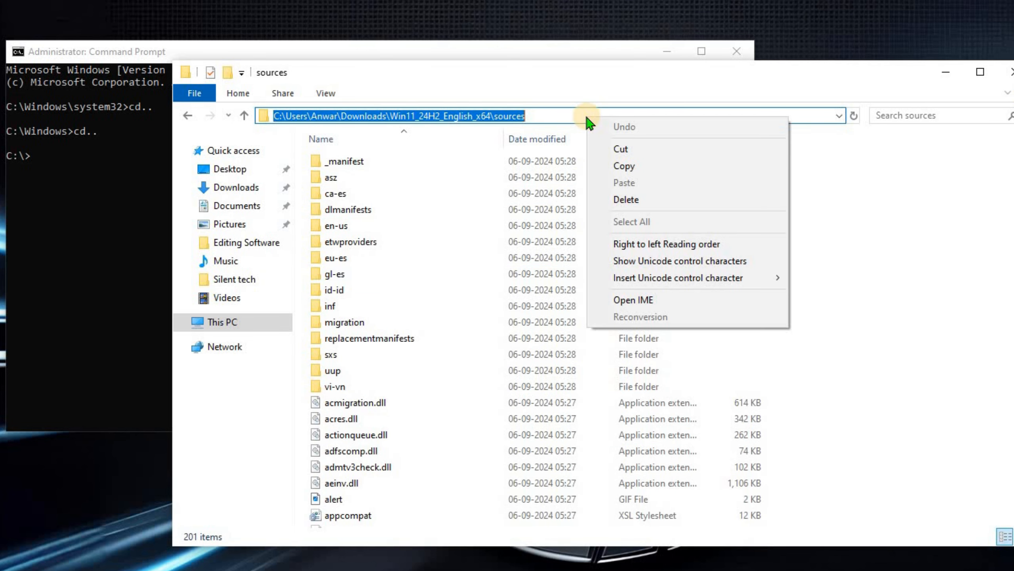
- Copy the full path of the extracted sources folder from File Explorer
left_click(113, 252)
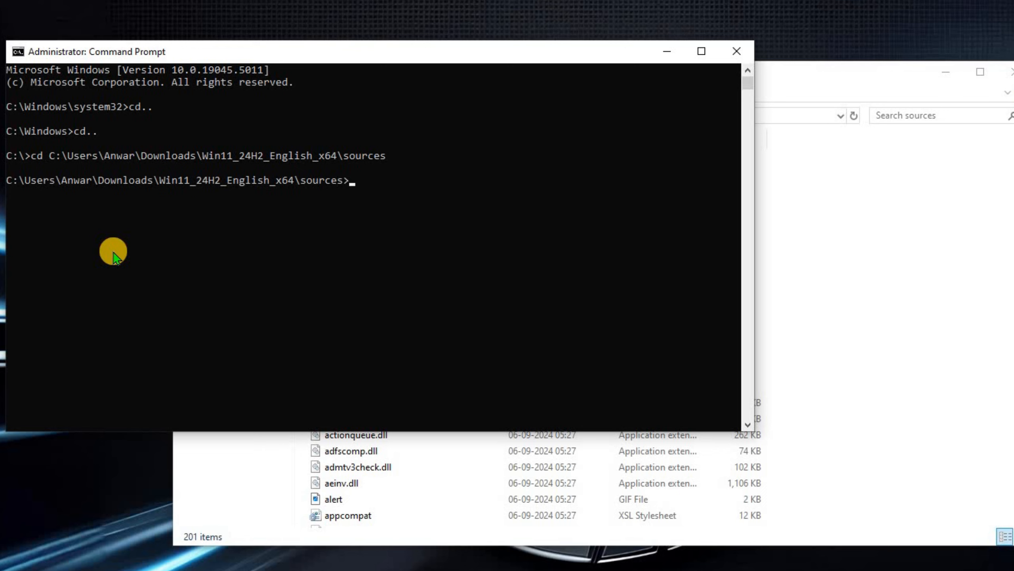
- Run 'setupprep.exe /product server' from the sources folder to start Windows Server Setup
type("setupprep.exe /p")
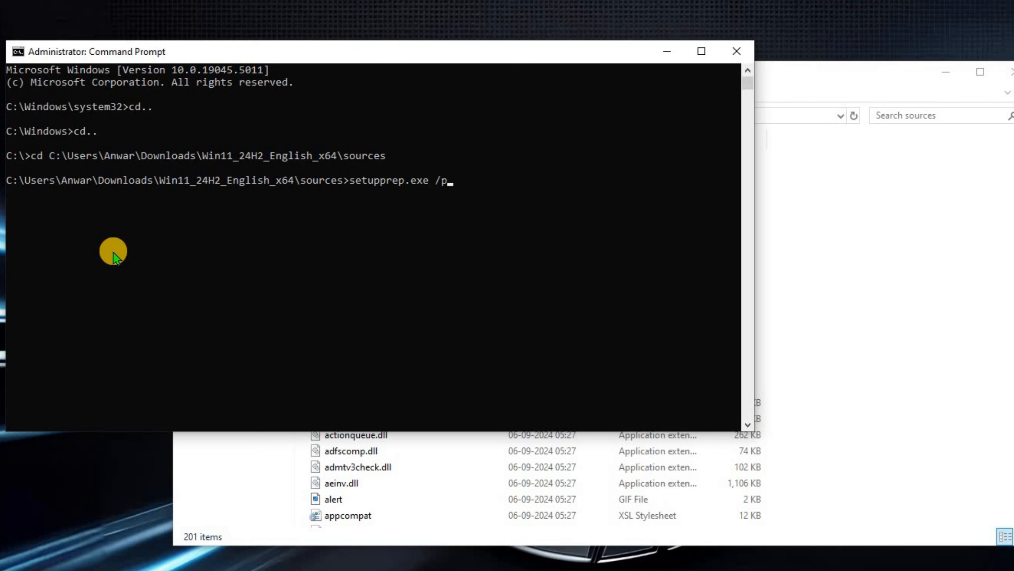
type("roduct server")
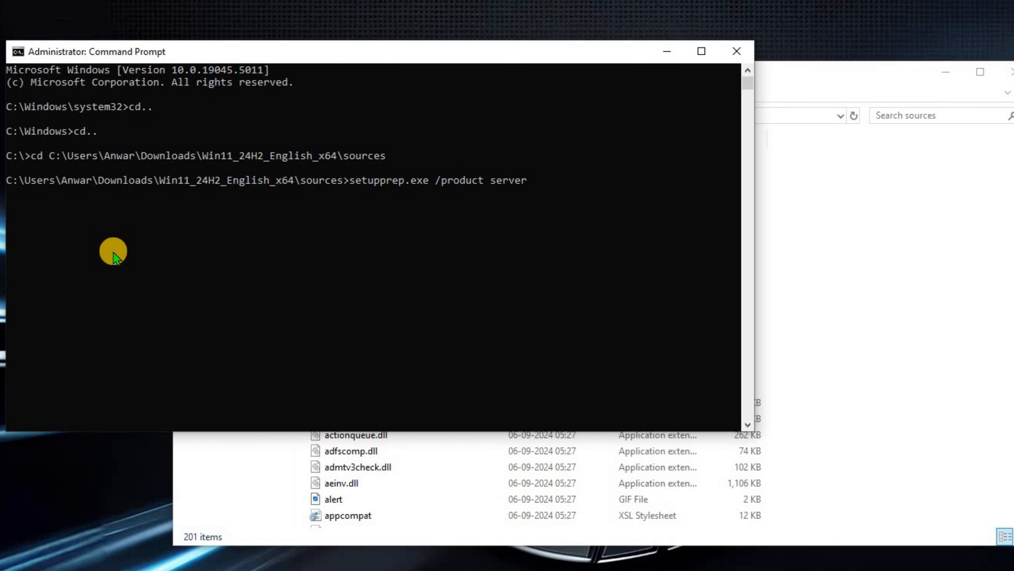
key("Return")
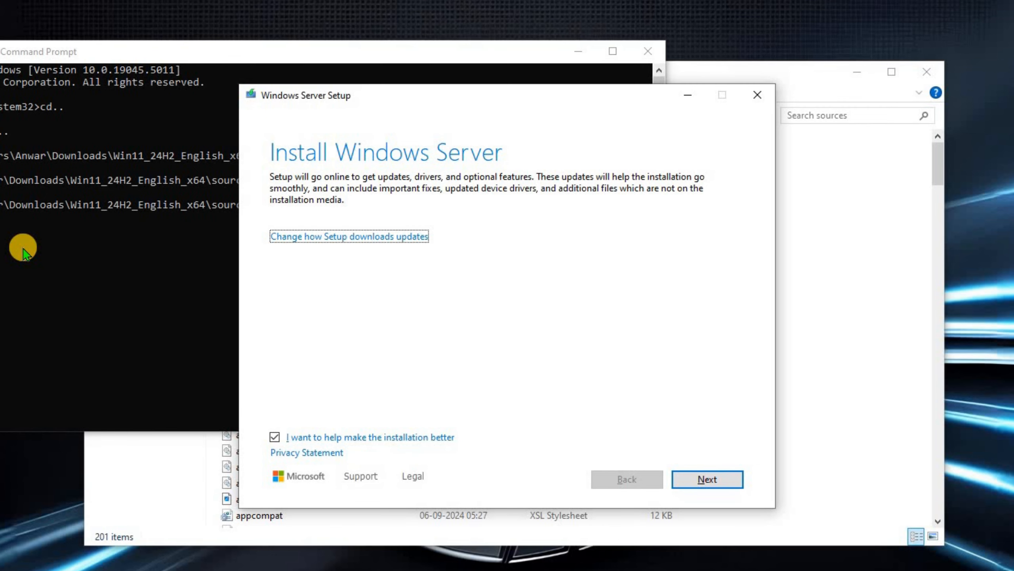
- Set Setup's update download choice to 'Not right now' and continue
left_click(349, 236)
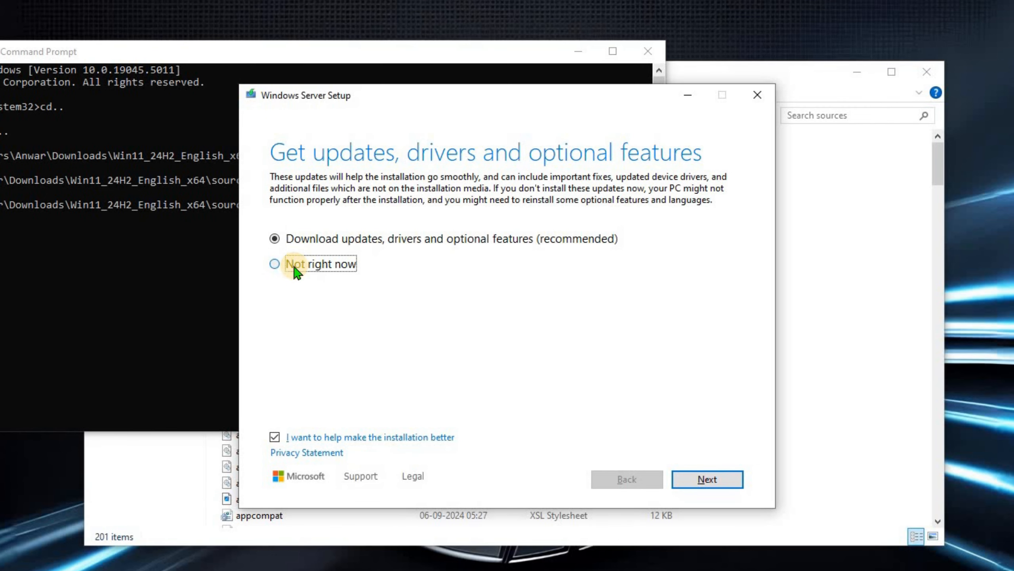
left_click(706, 478)
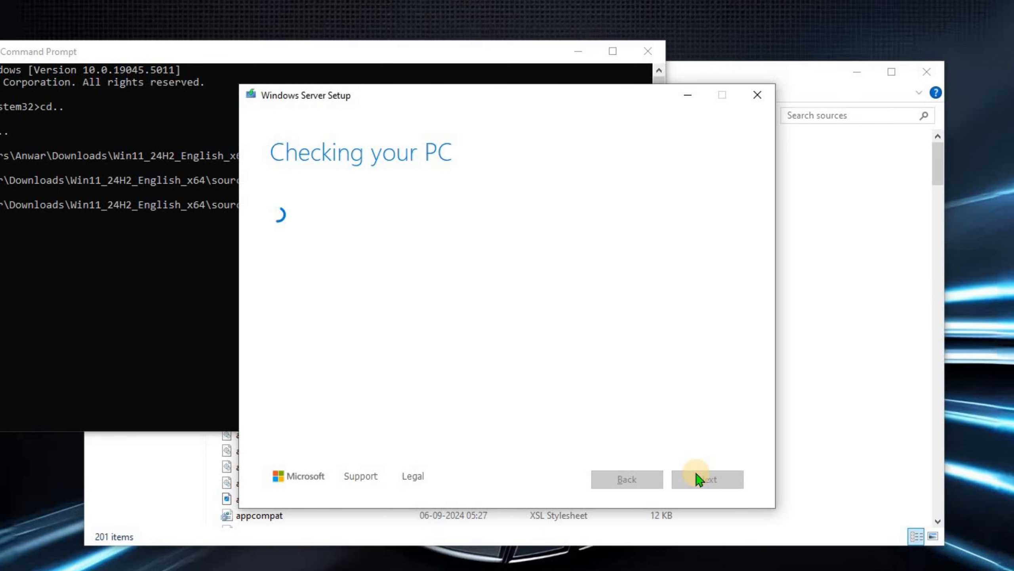
left_click(707, 480)
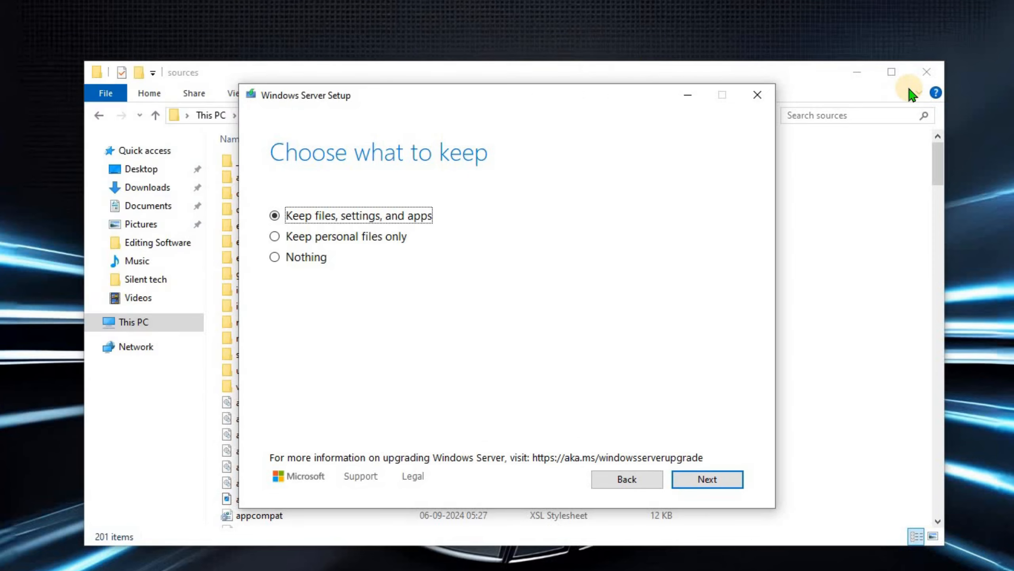
left_click(880, 554)
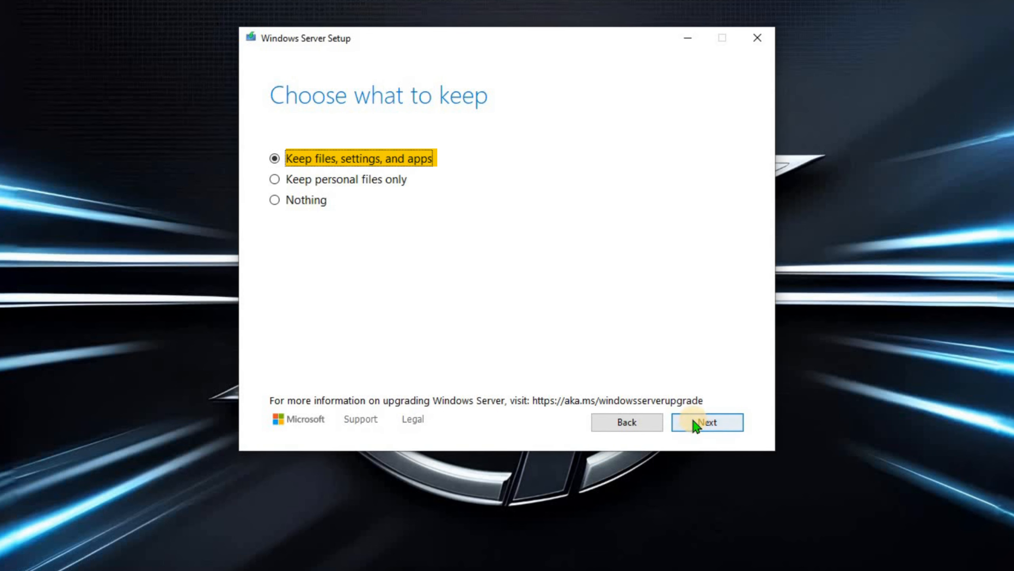
- Keep files, settings and apps and start installing Windows 11 Pro
left_click(707, 422)
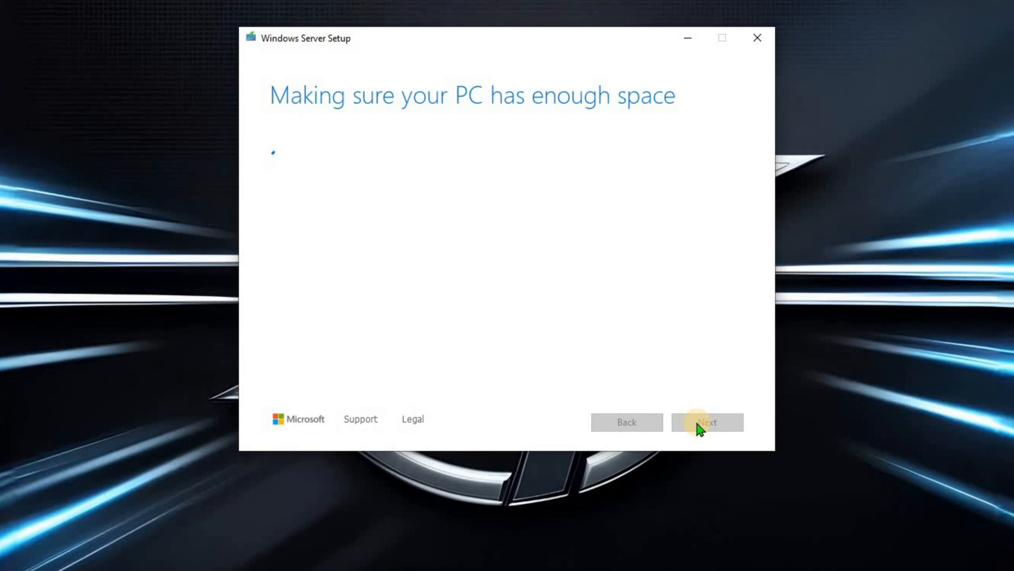
left_click(708, 421)
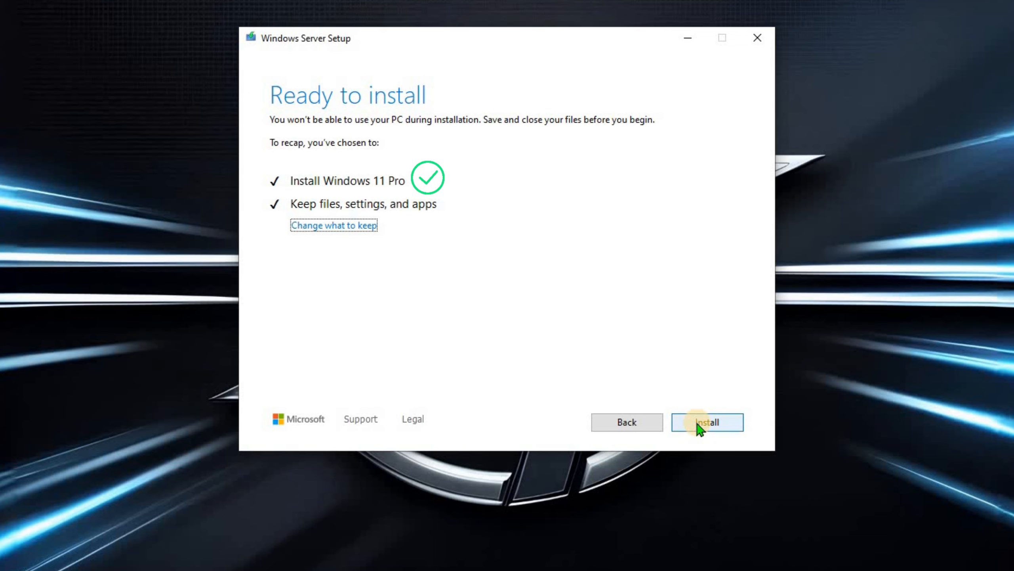
mouse_move(333, 213)
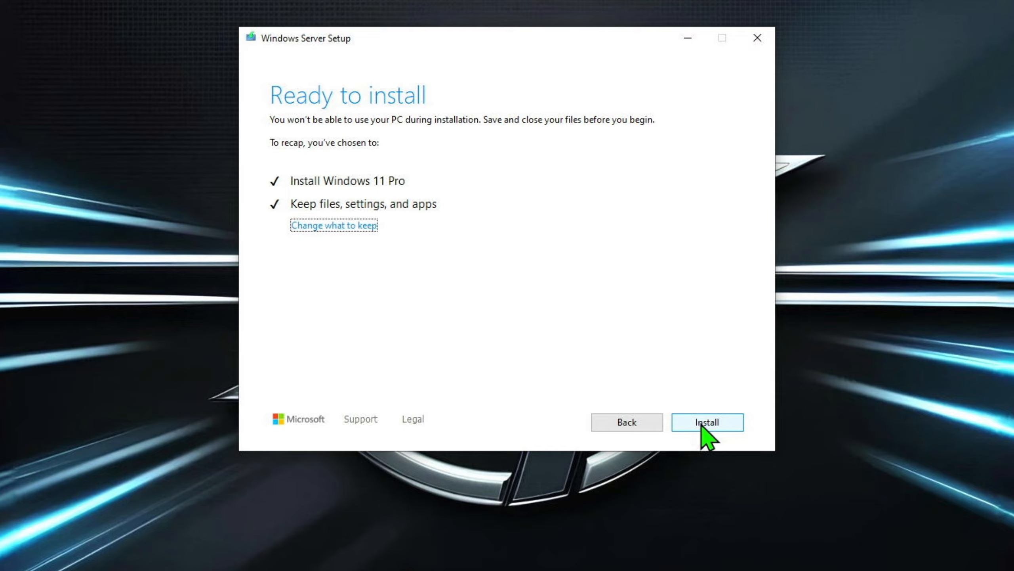
left_click(707, 422)
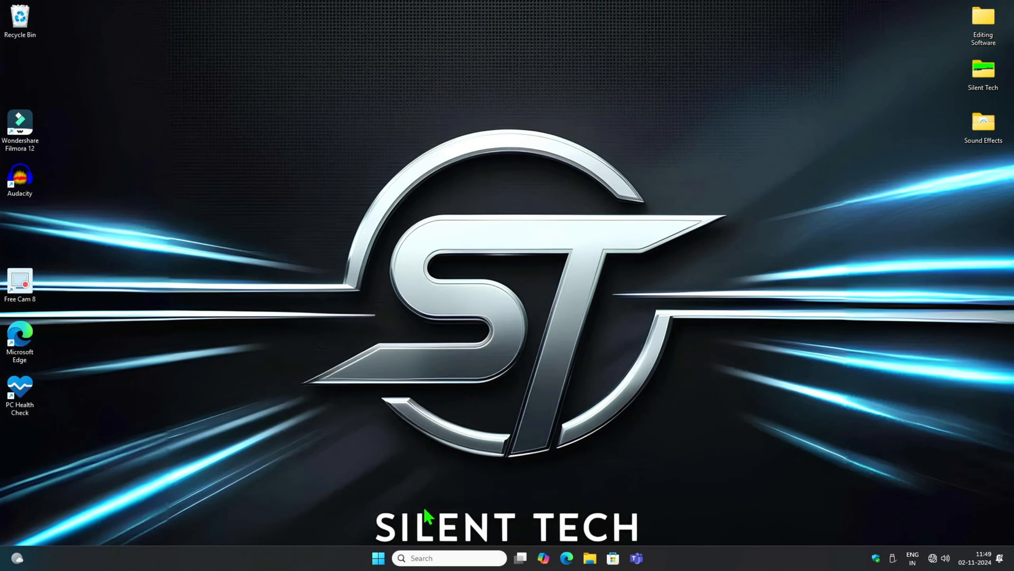
- Rearrange the desktop icons and show Downloads in File Explorer on the new Windows 11 desktop
right_click(578, 287)
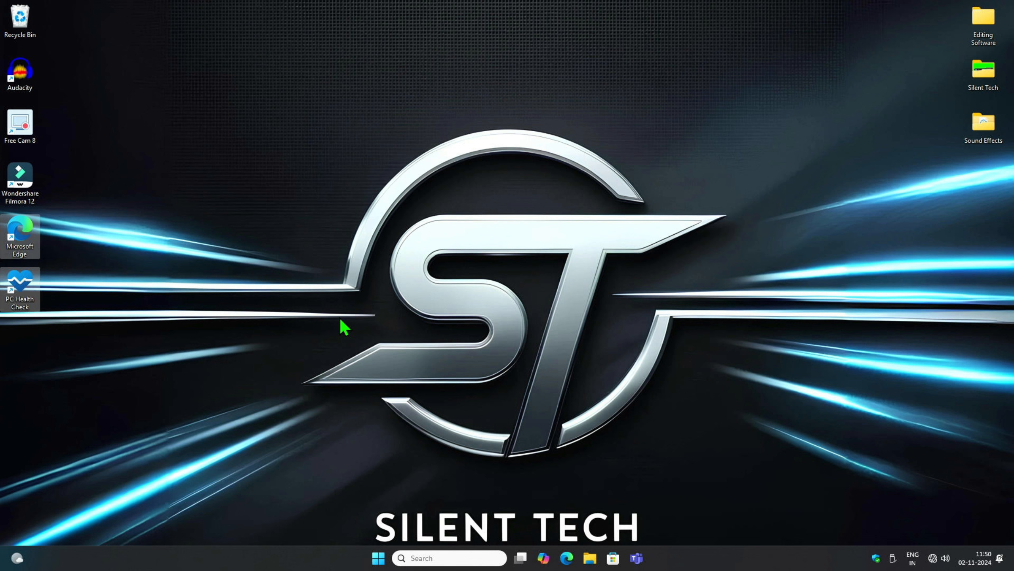
left_click(378, 558)
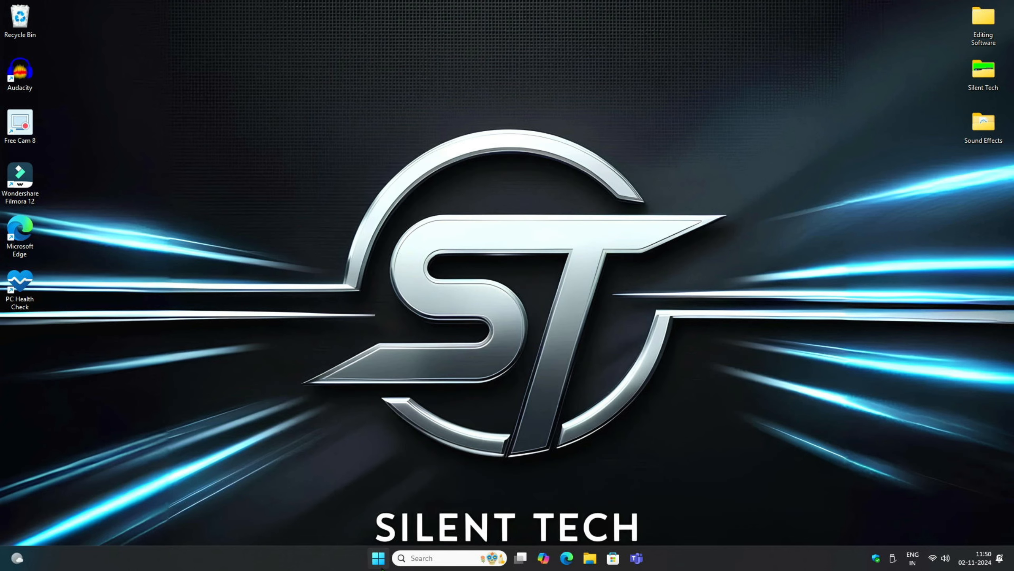
left_click(589, 558)
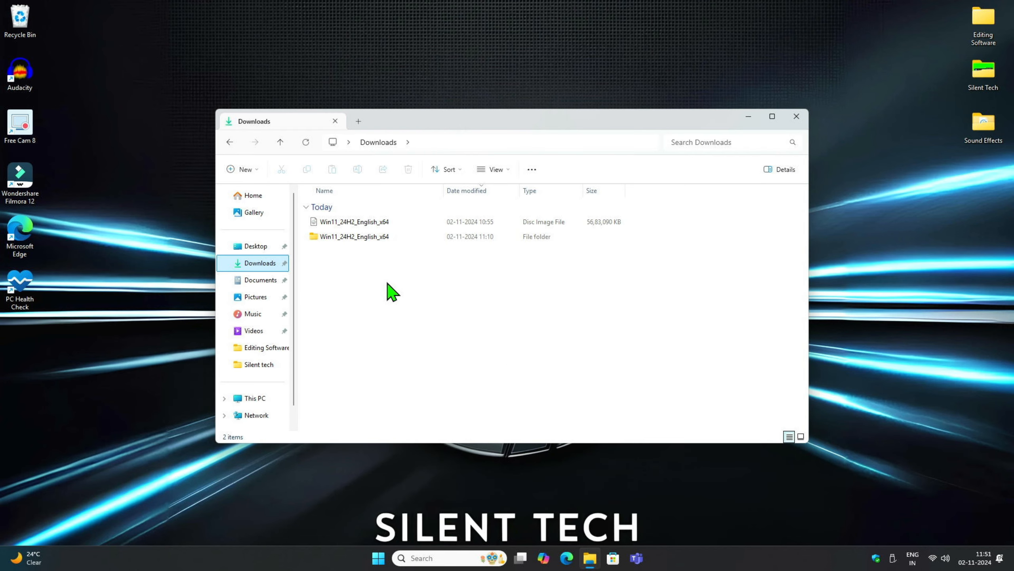
mouse_move(431, 294)
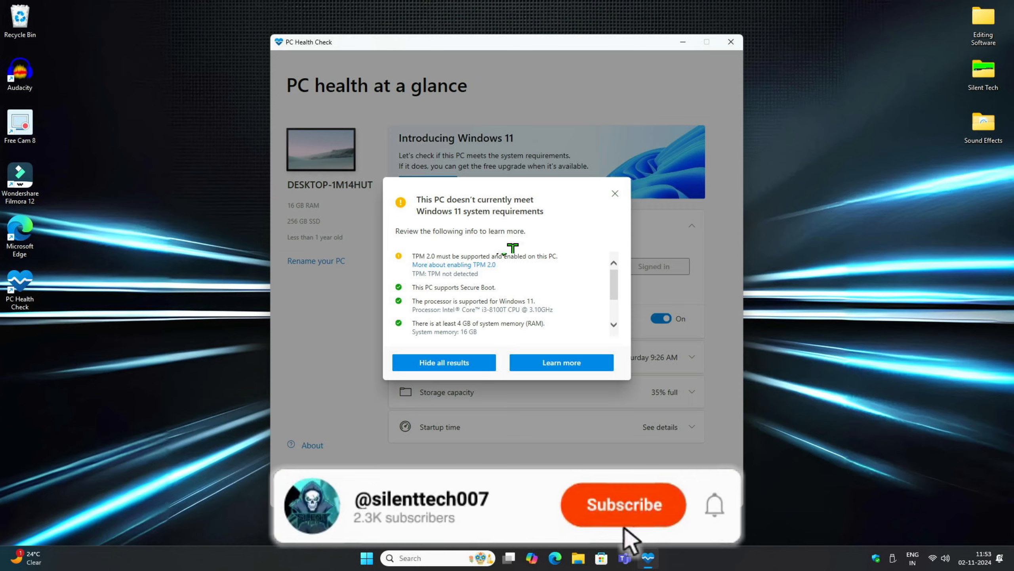
- Close PC Health Check after reviewing the TPM 2.0 compatibility warning
left_click(730, 41)
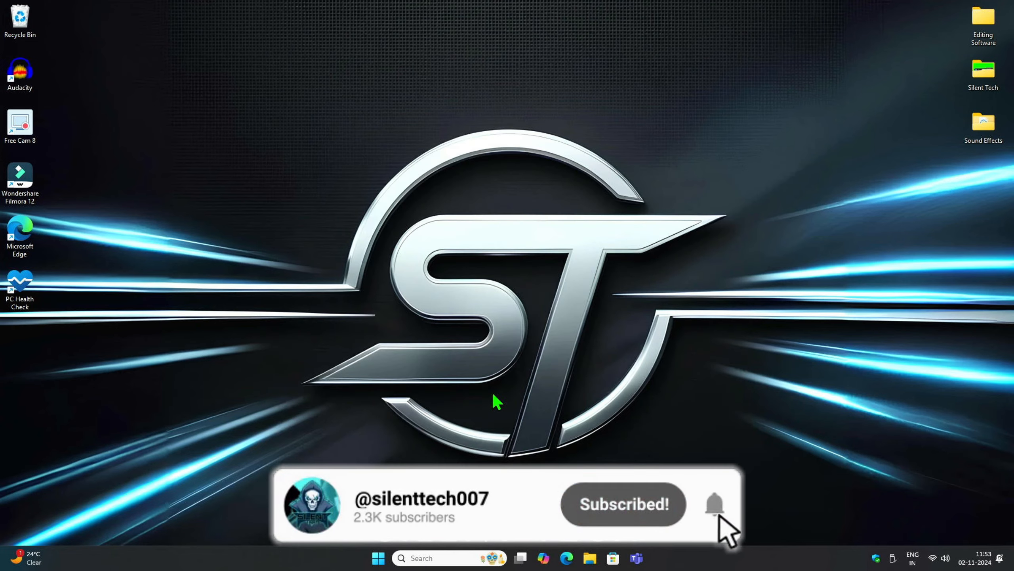